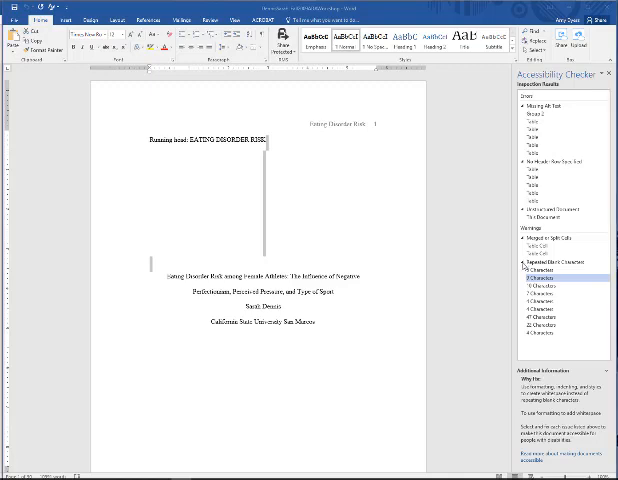
Cut the 'Running head: EATING DISORDER RISK' line from the body into the first-page header.
{"action": "left_click", "coordinate": [556, 274]}
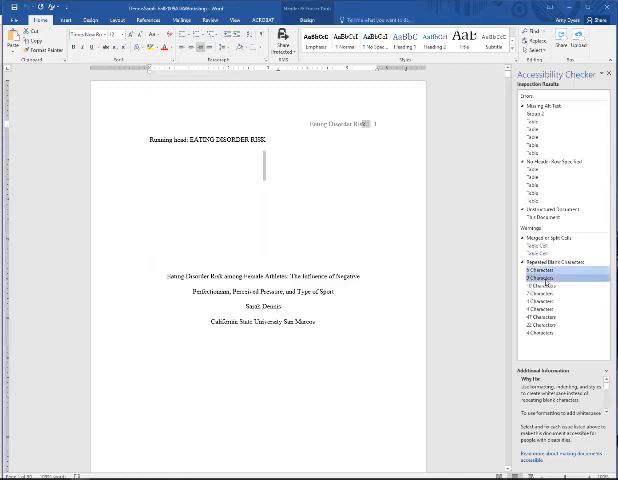
{"action": "left_click", "coordinate": [544, 276]}
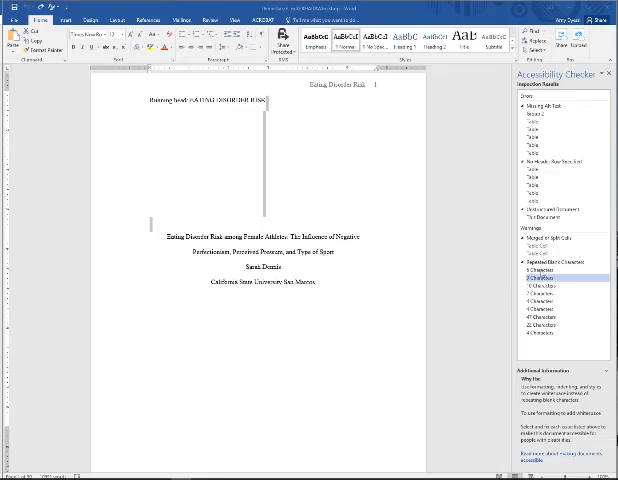
Delete the empty paragraphs above the title and lower the title block using Spacing Before instead.
{"action": "left_click", "coordinate": [552, 278]}
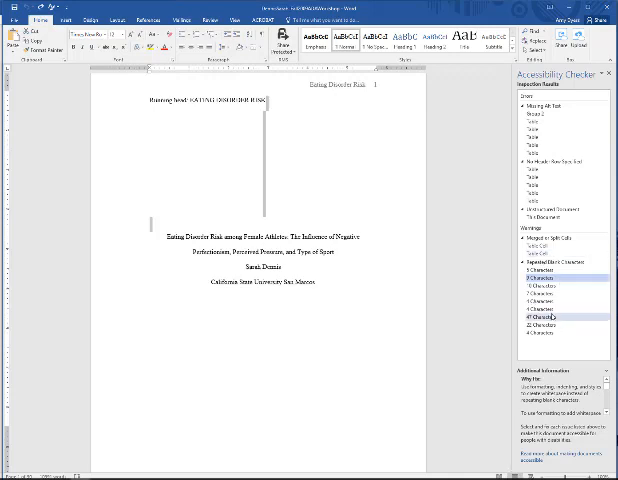
{"action": "left_click", "coordinate": [540, 316]}
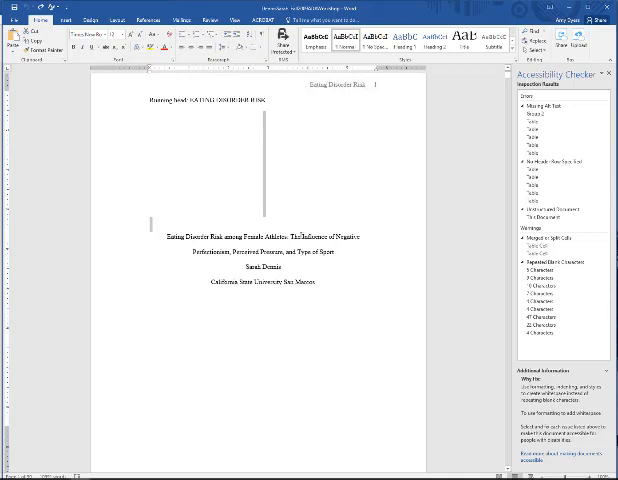
{"action": "scroll", "scroll_direction": "down", "scroll_amount": 3}
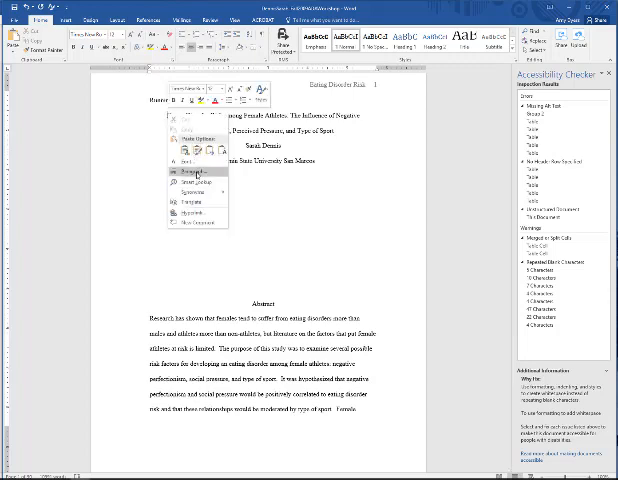
{"action": "left_click", "coordinate": [188, 176]}
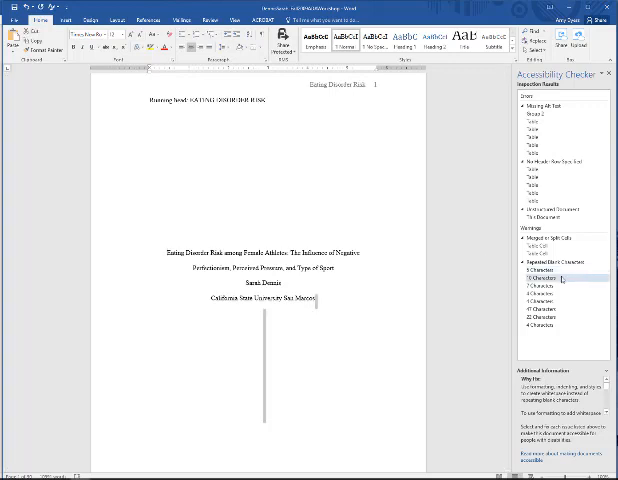
Insert a page break before the Abstract heading so it begins on page two.
{"action": "scroll", "scroll_direction": "down", "scroll_amount": 3}
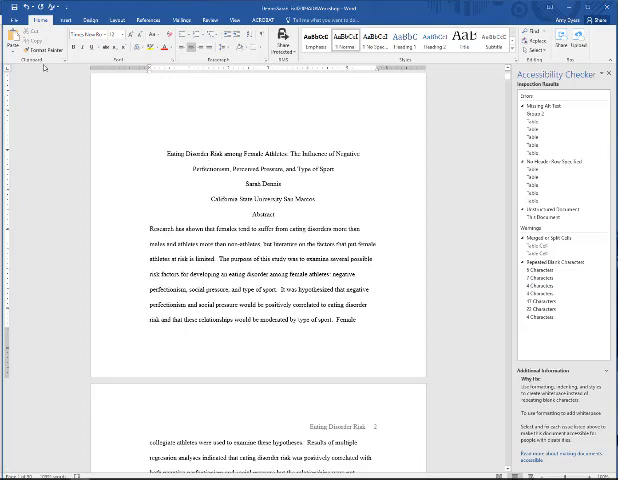
{"action": "left_click", "coordinate": [62, 16]}
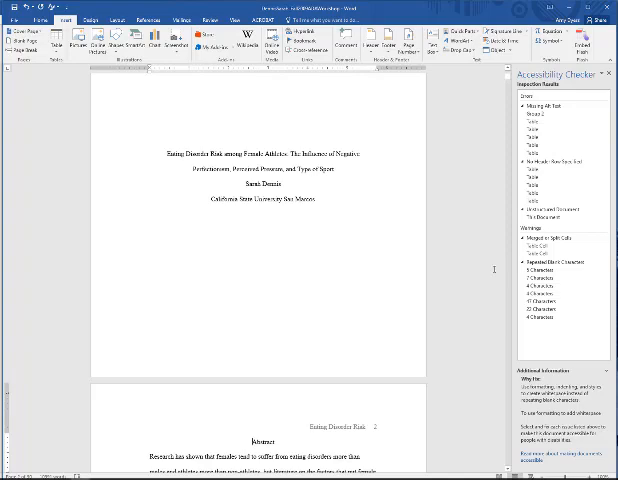
{"action": "left_click", "coordinate": [540, 284]}
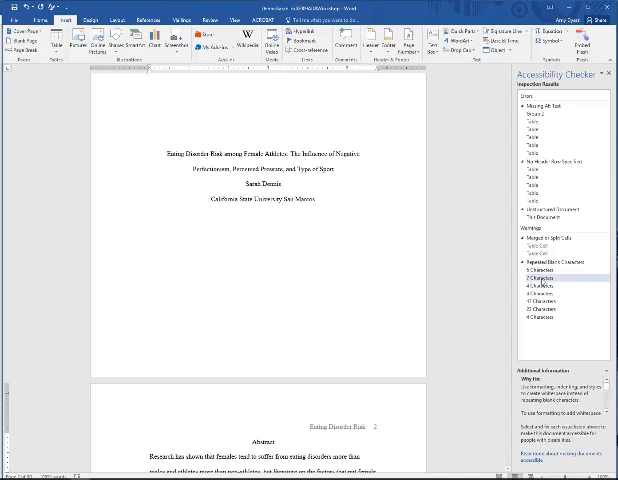
Scroll down to the first page of the main text to reach its header area.
{"action": "scroll", "scroll_direction": "down", "scroll_amount": 3}
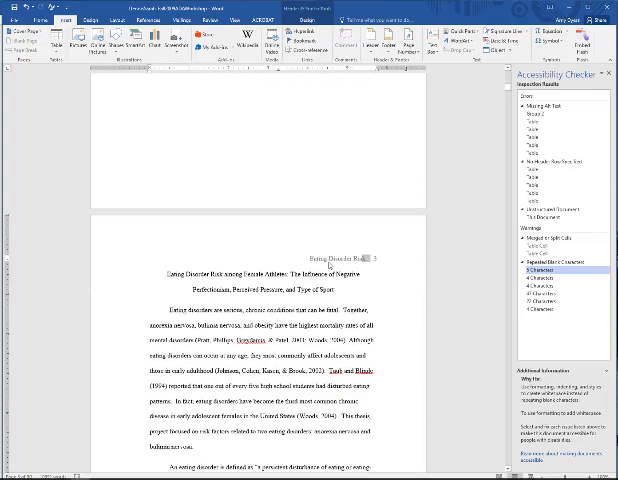
{"action": "scroll", "scroll_direction": "down", "scroll_amount": 3}
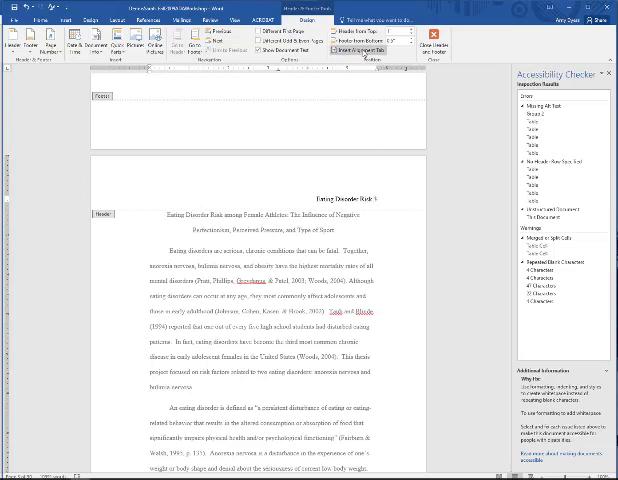
{"action": "mouse_move", "coordinate": [350, 48]}
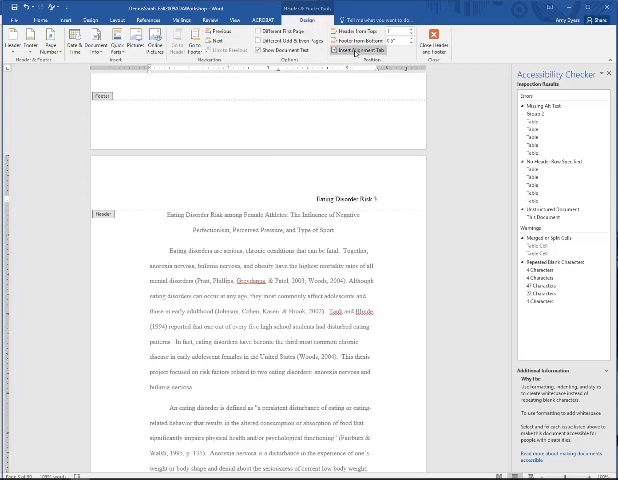
{"action": "mouse_move", "coordinate": [354, 46]}
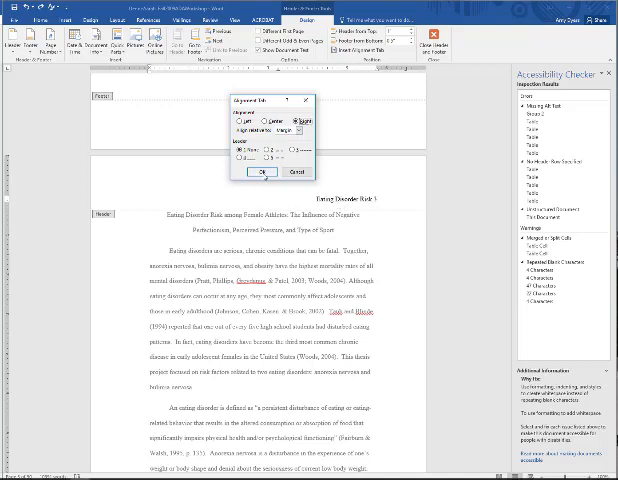
Insert a Left alignment tab relative to the margin so the running head sits at the header's left edge.
{"action": "left_click", "coordinate": [264, 172]}
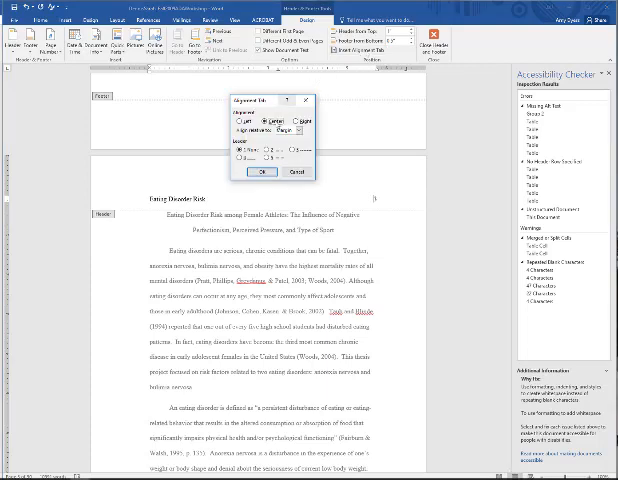
{"action": "left_click", "coordinate": [240, 120]}
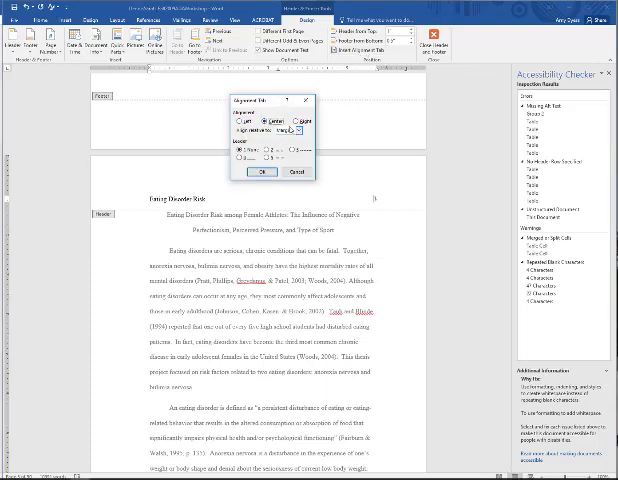
{"action": "left_click", "coordinate": [262, 172]}
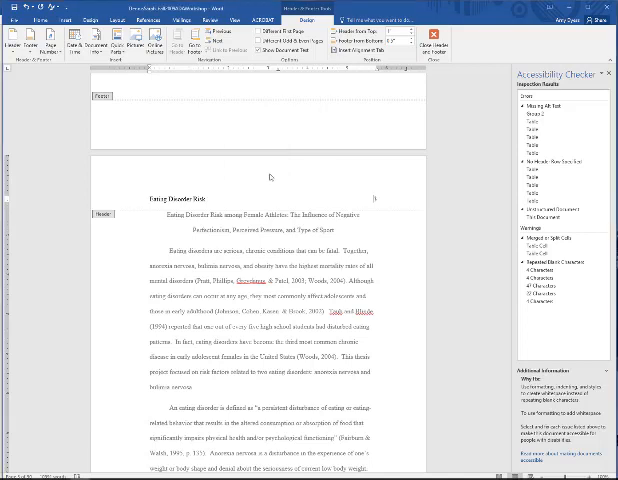